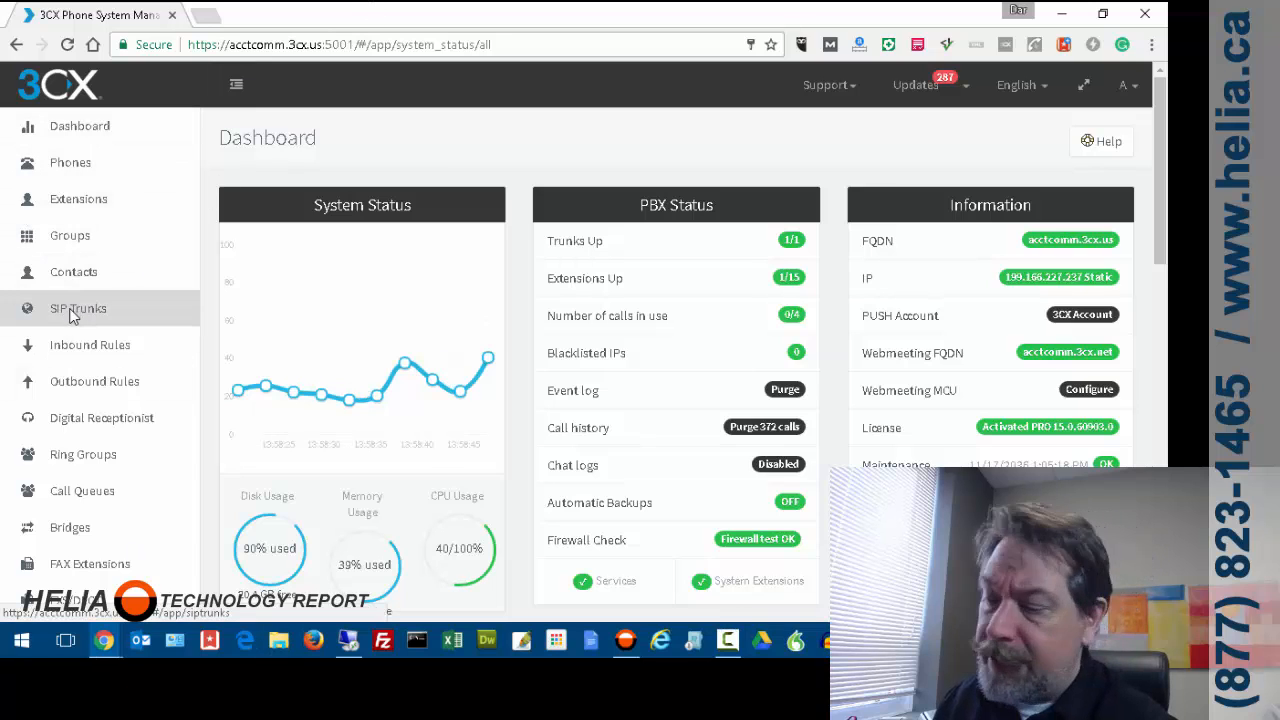
- Show the SIP Trunks list in the left sidebar
left_click(78, 308)
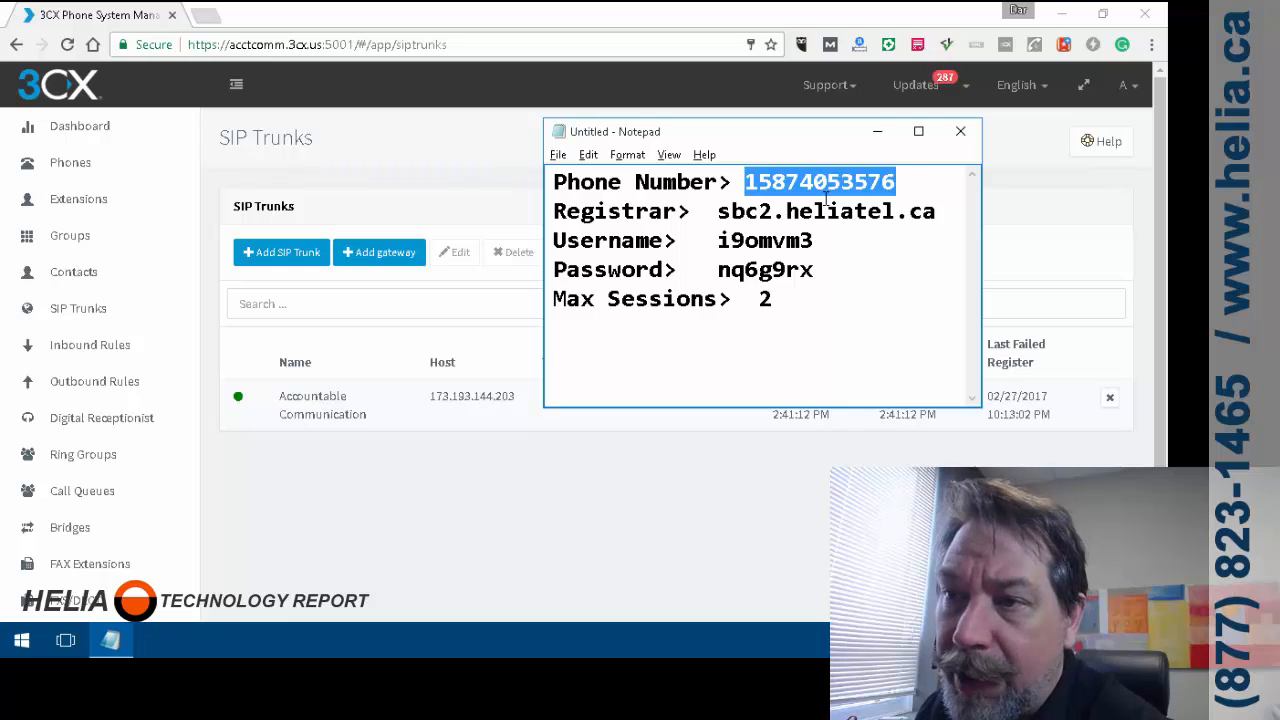
mouse_move(712, 220)
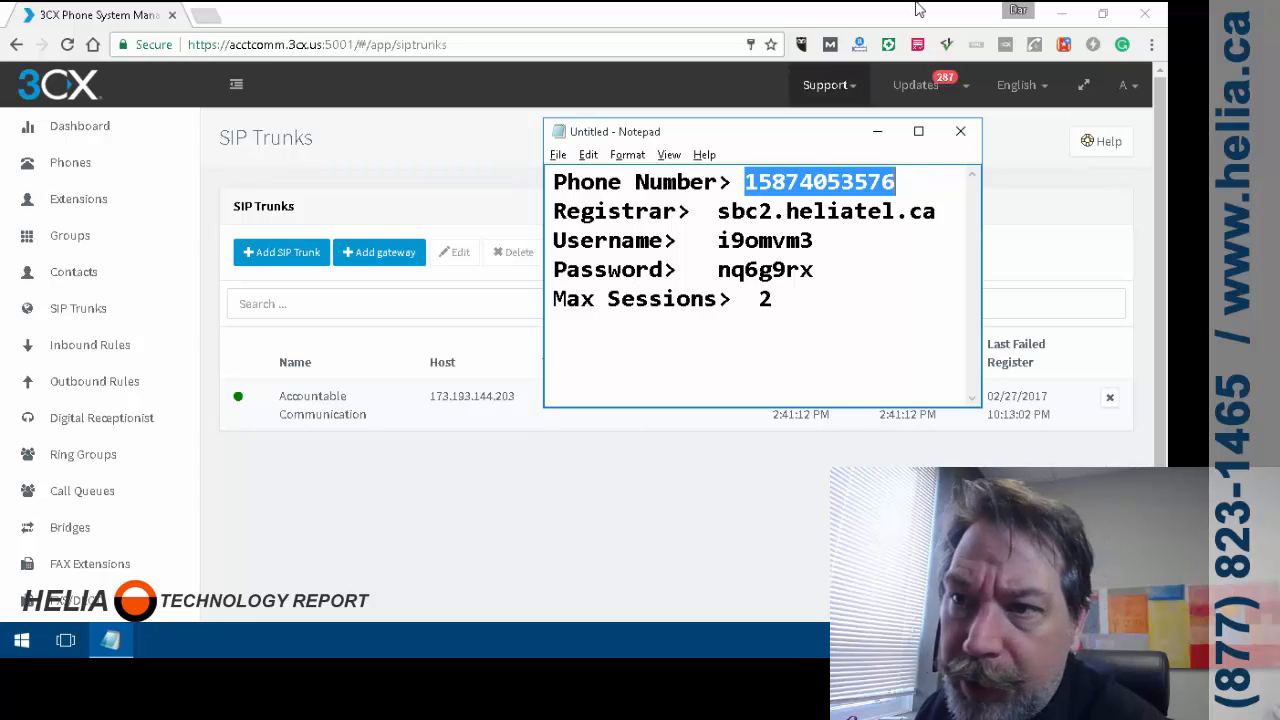
right_click(820, 181)
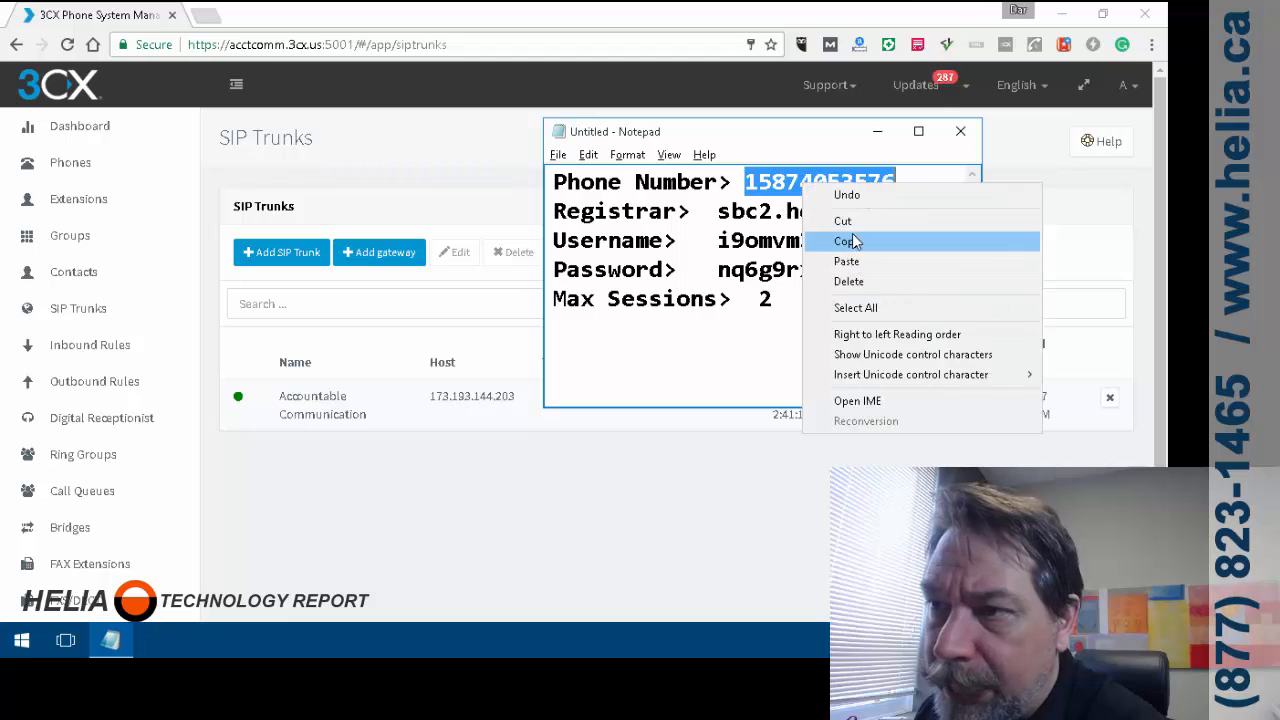
left_click(845, 241)
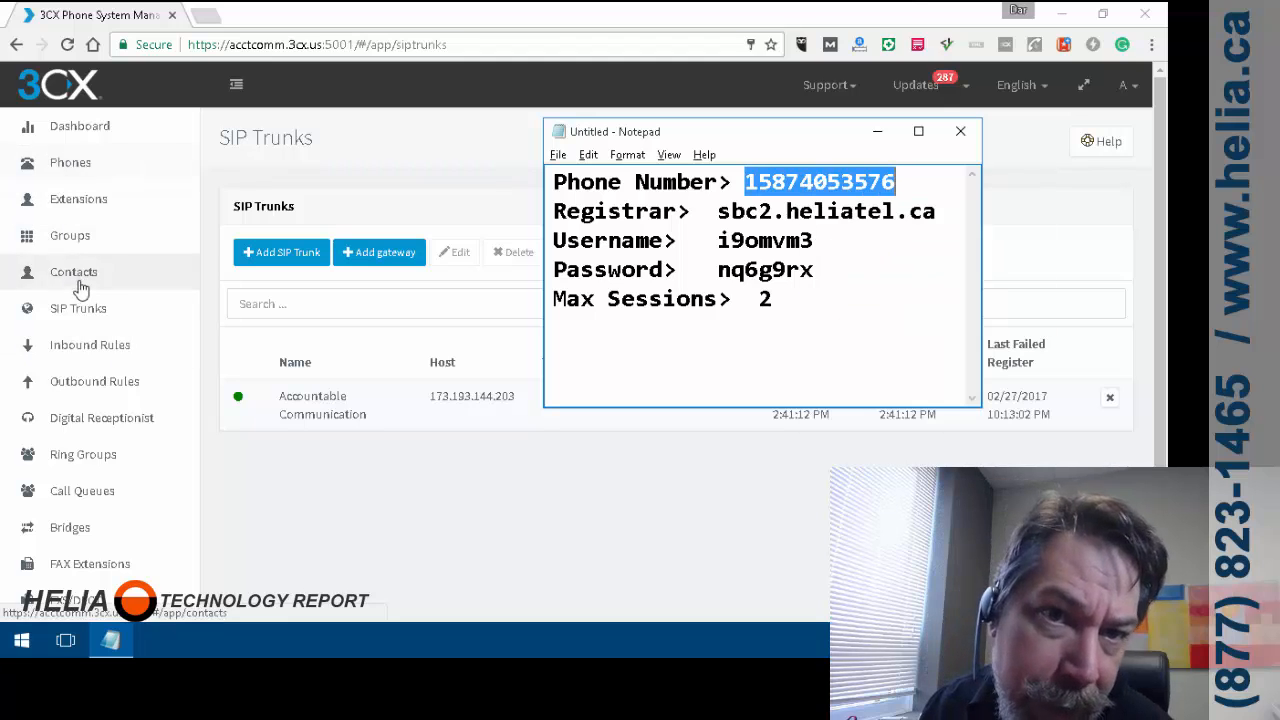
left_click(281, 252)
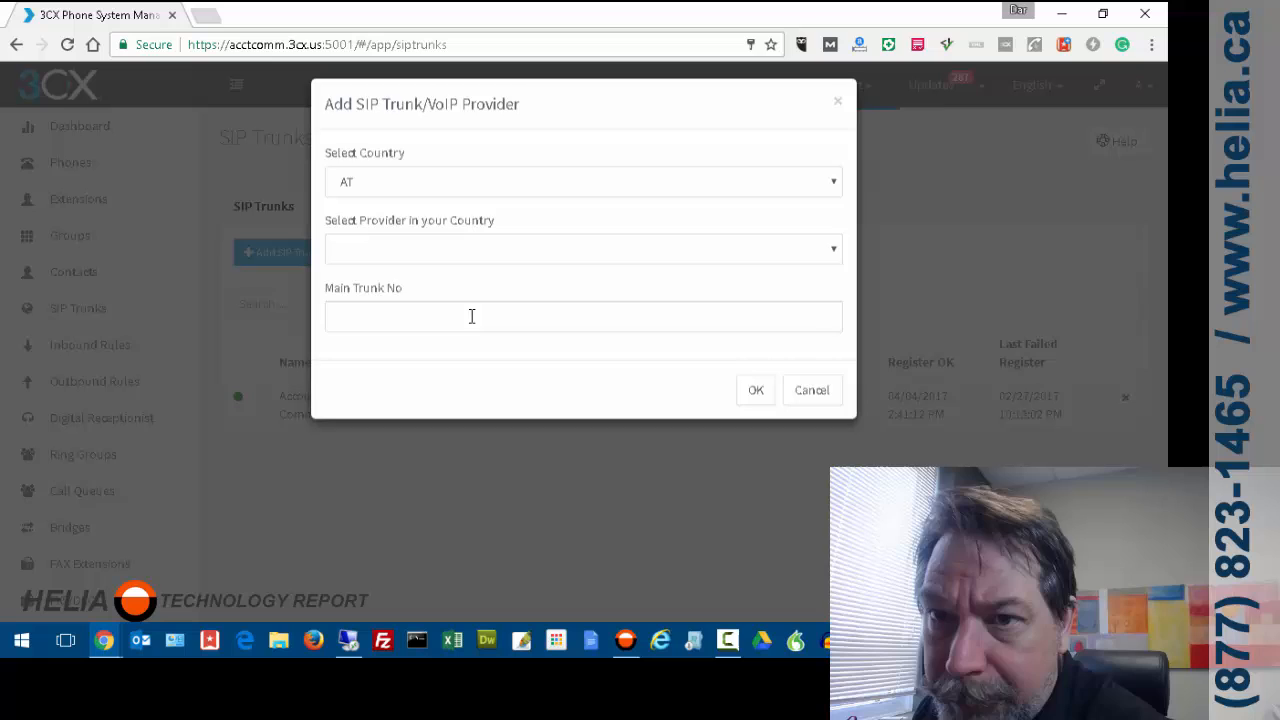
left_click(583, 193)
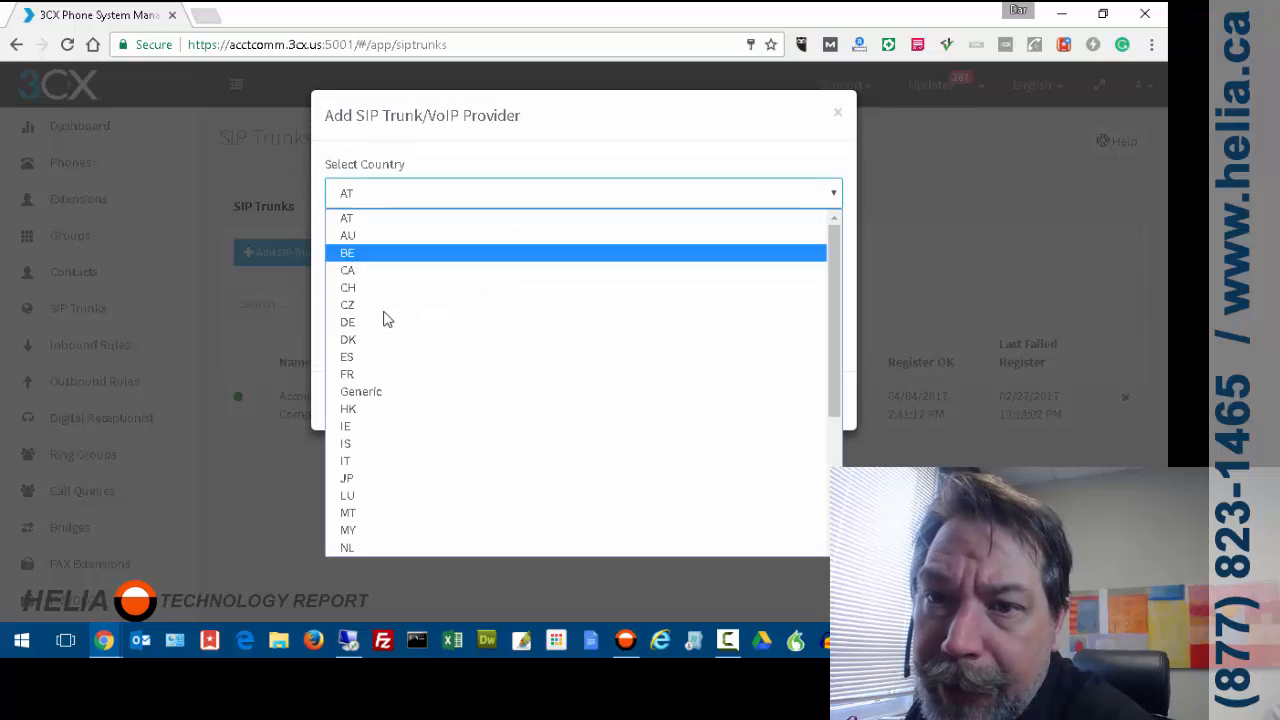
left_click(360, 391)
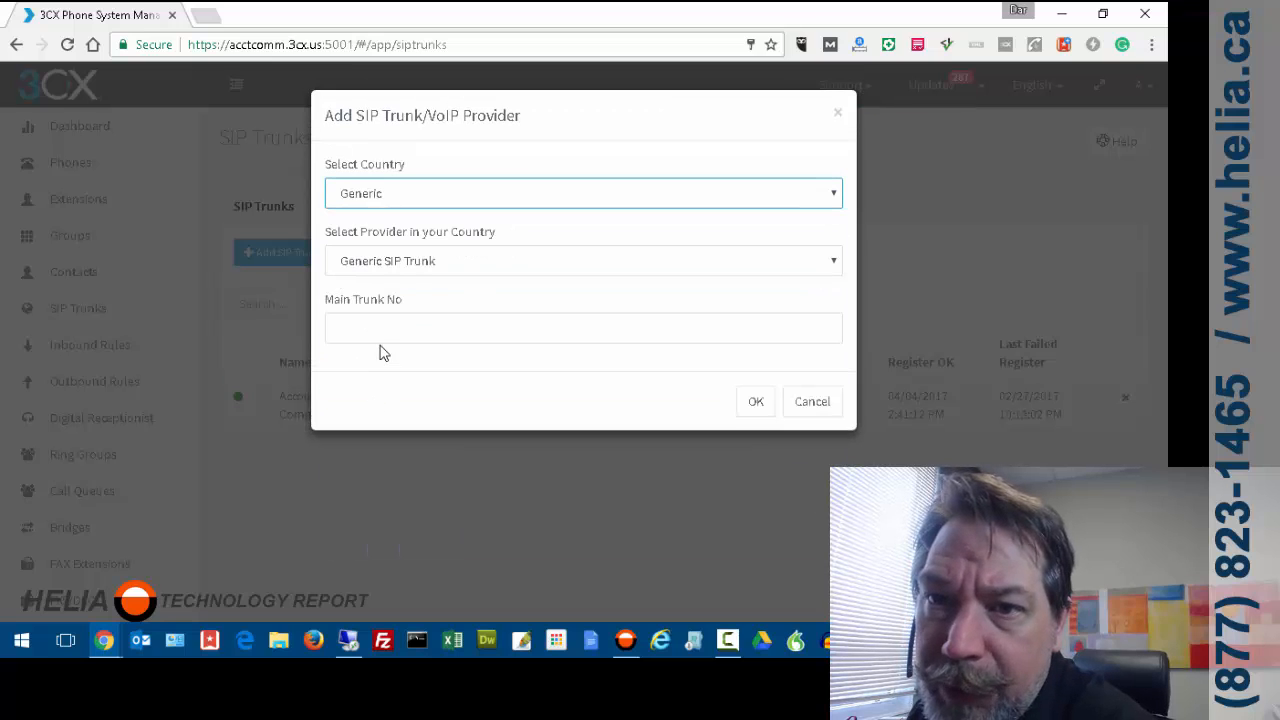
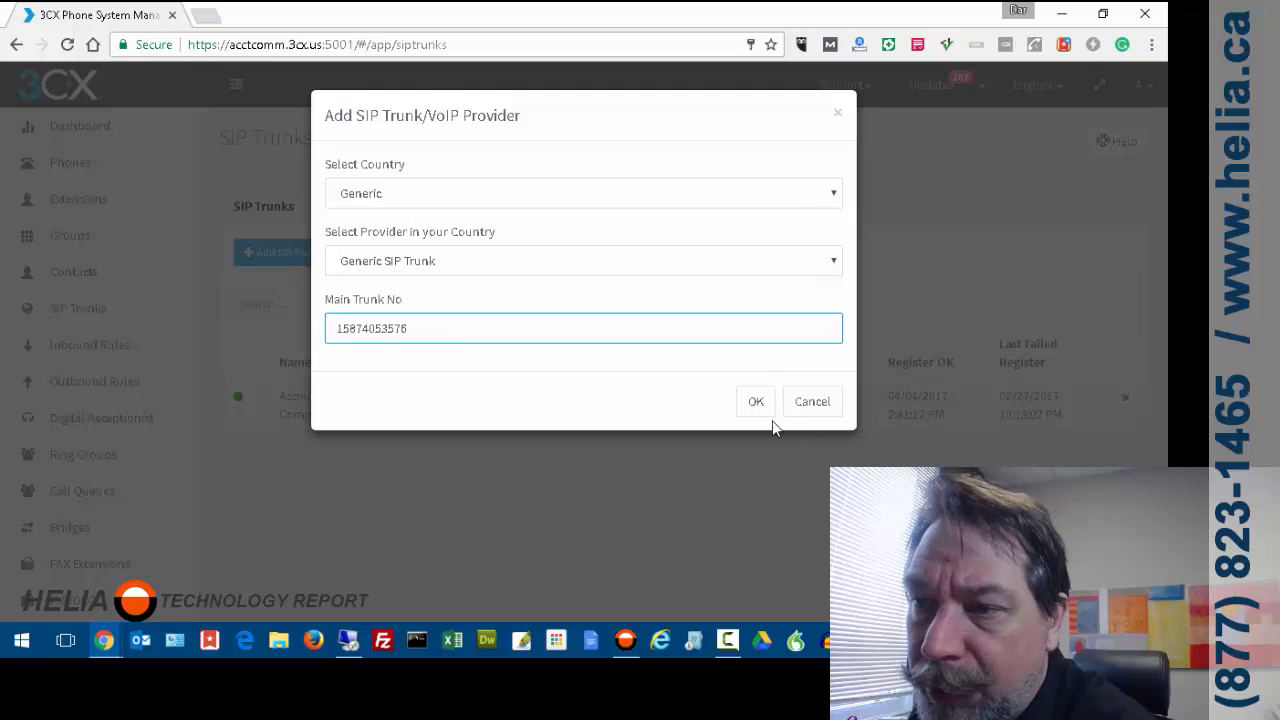
left_click(756, 401)
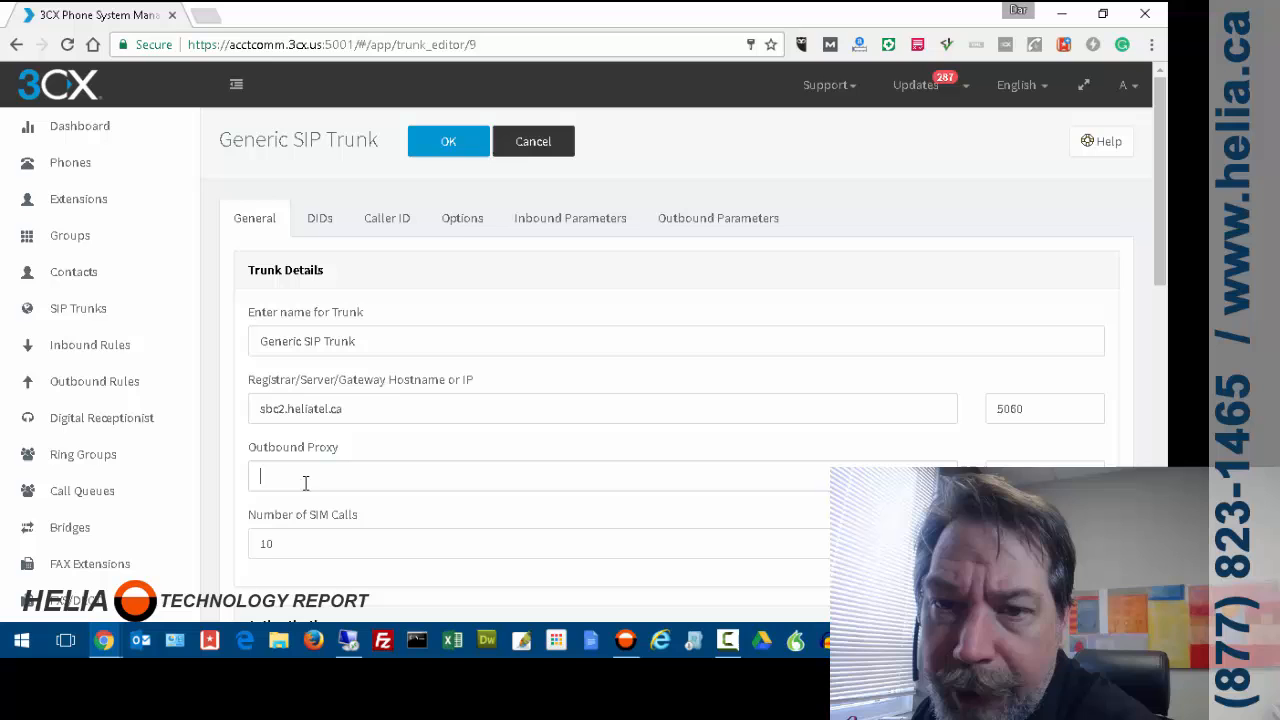
- Enter registrar sbc2.heliatel.ca, choose Register/Account based authentication and pick out the provider username
type("sbc2.heliatel.ca")
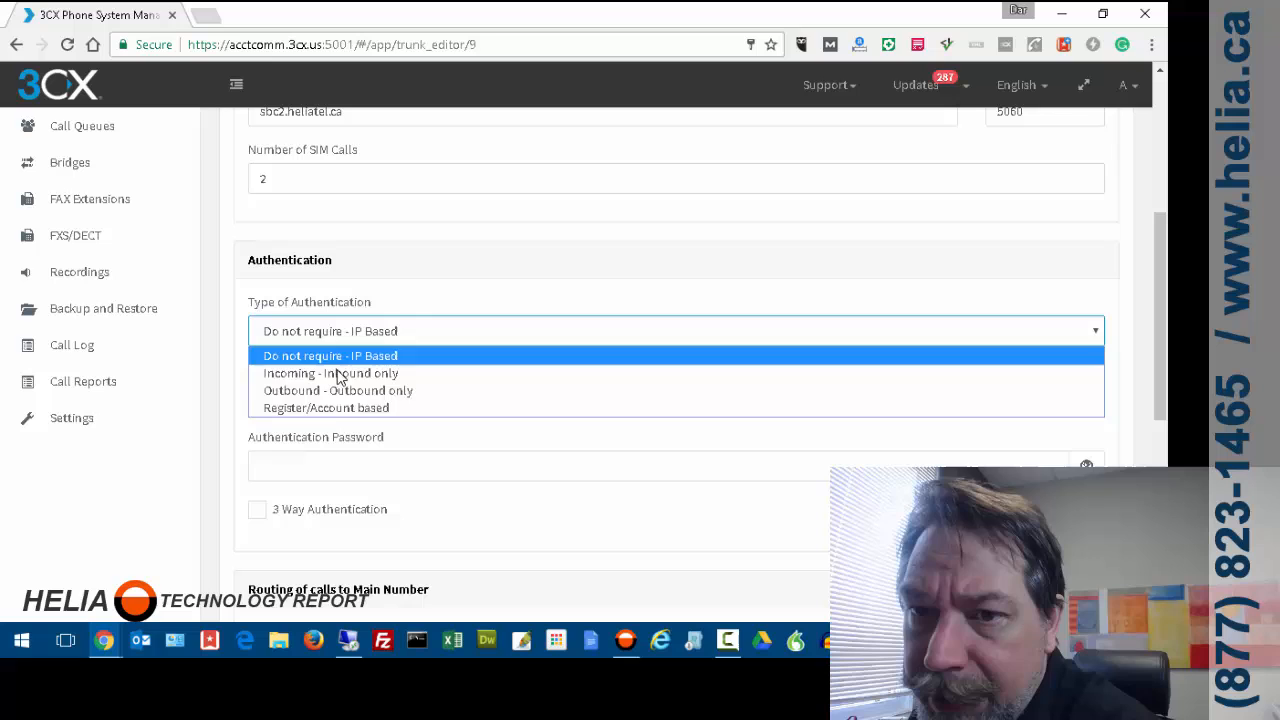
left_click(325, 407)
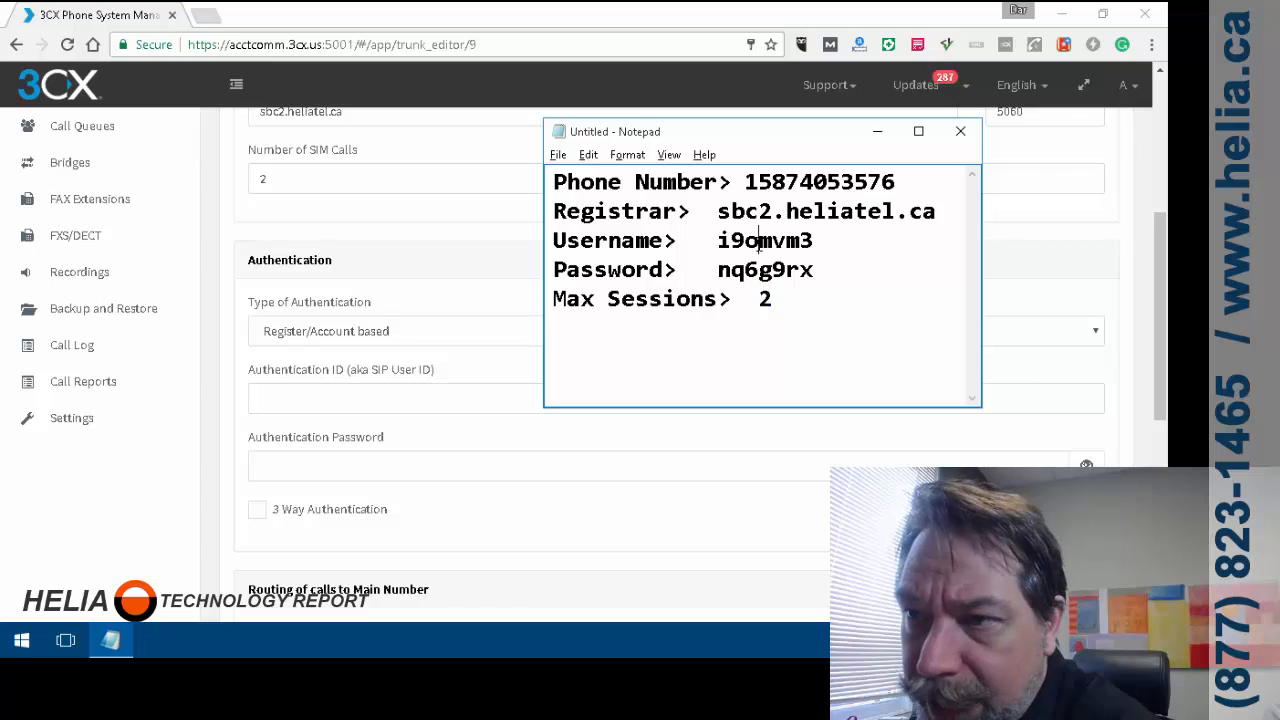
left_click(677, 398)
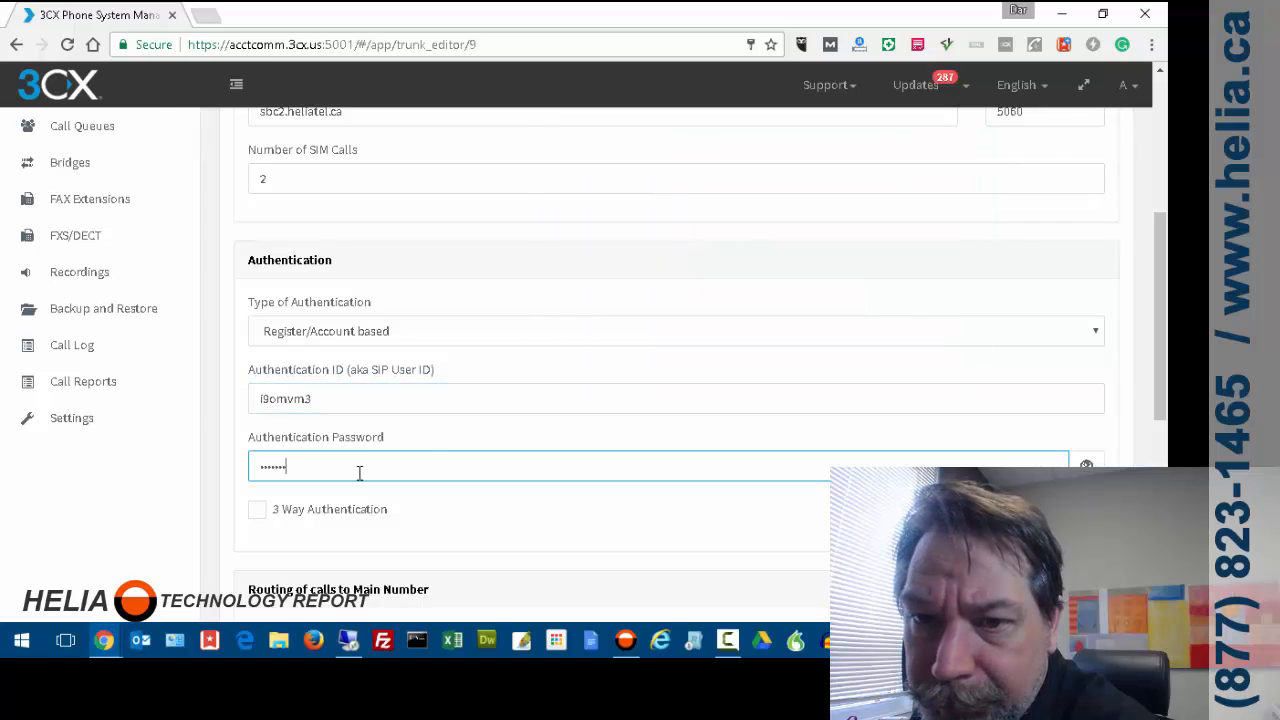
scroll("down", 3)
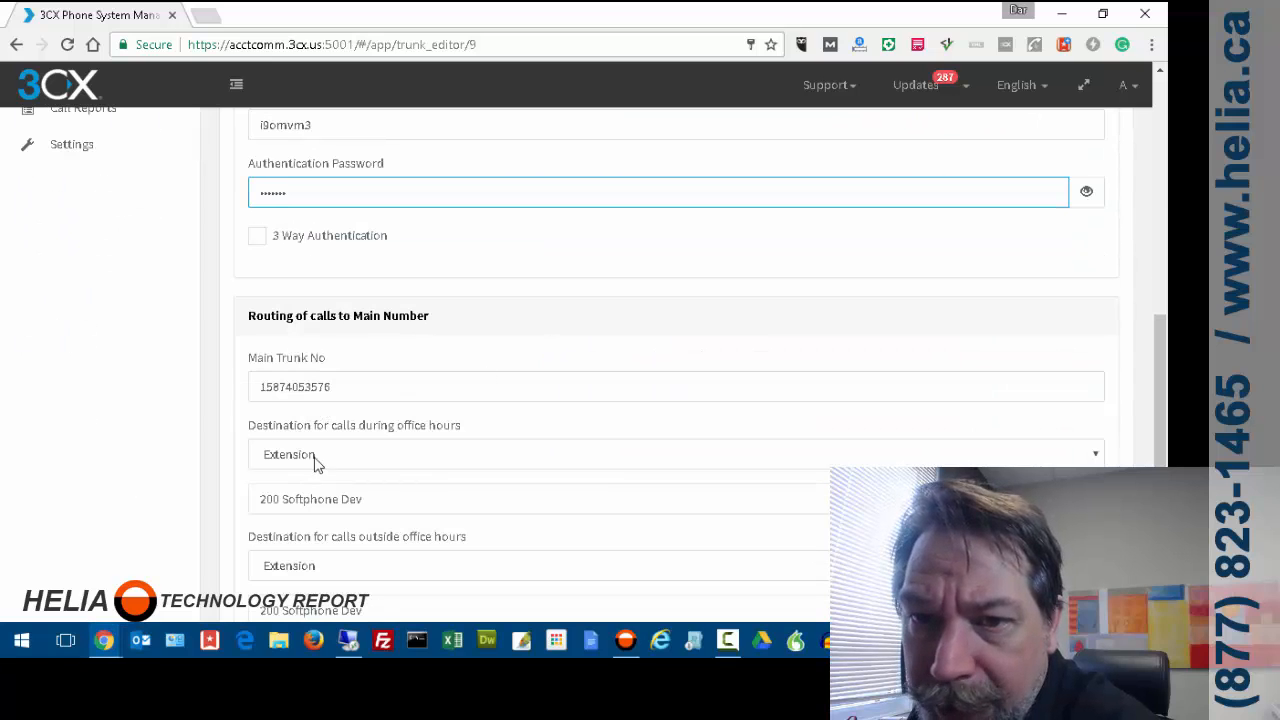
mouse_move(396, 458)
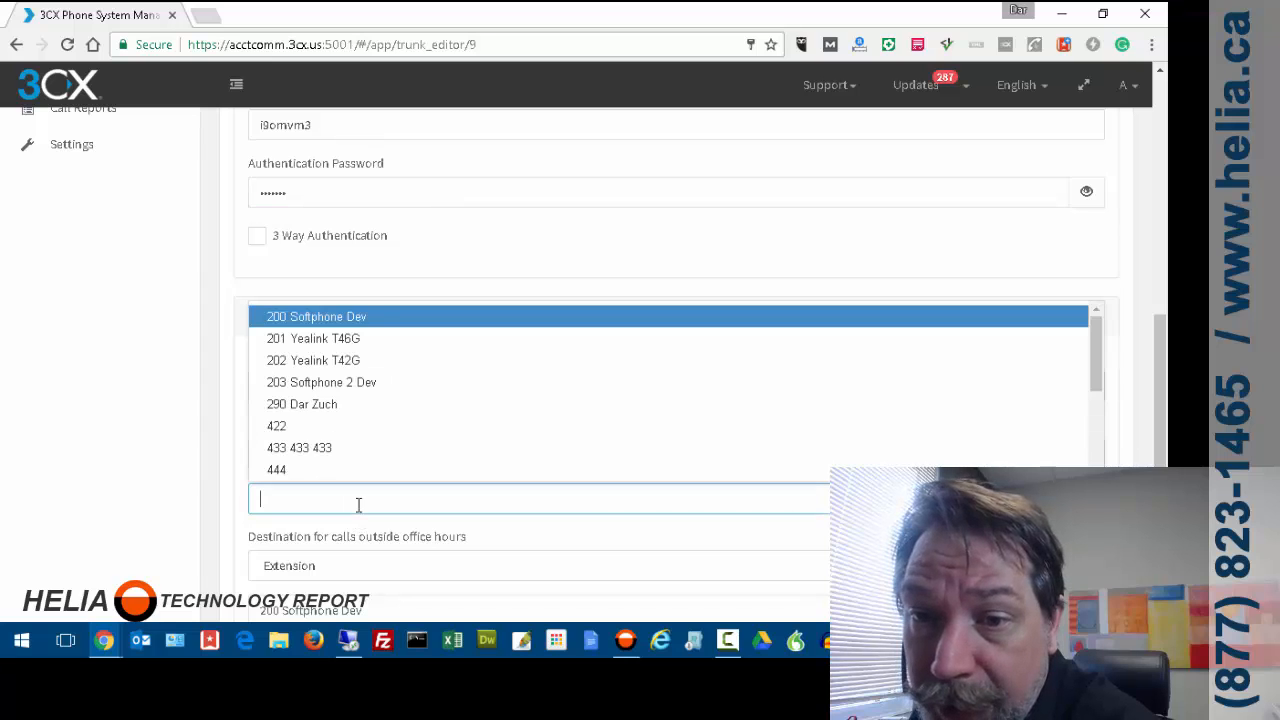
mouse_move(87, 558)
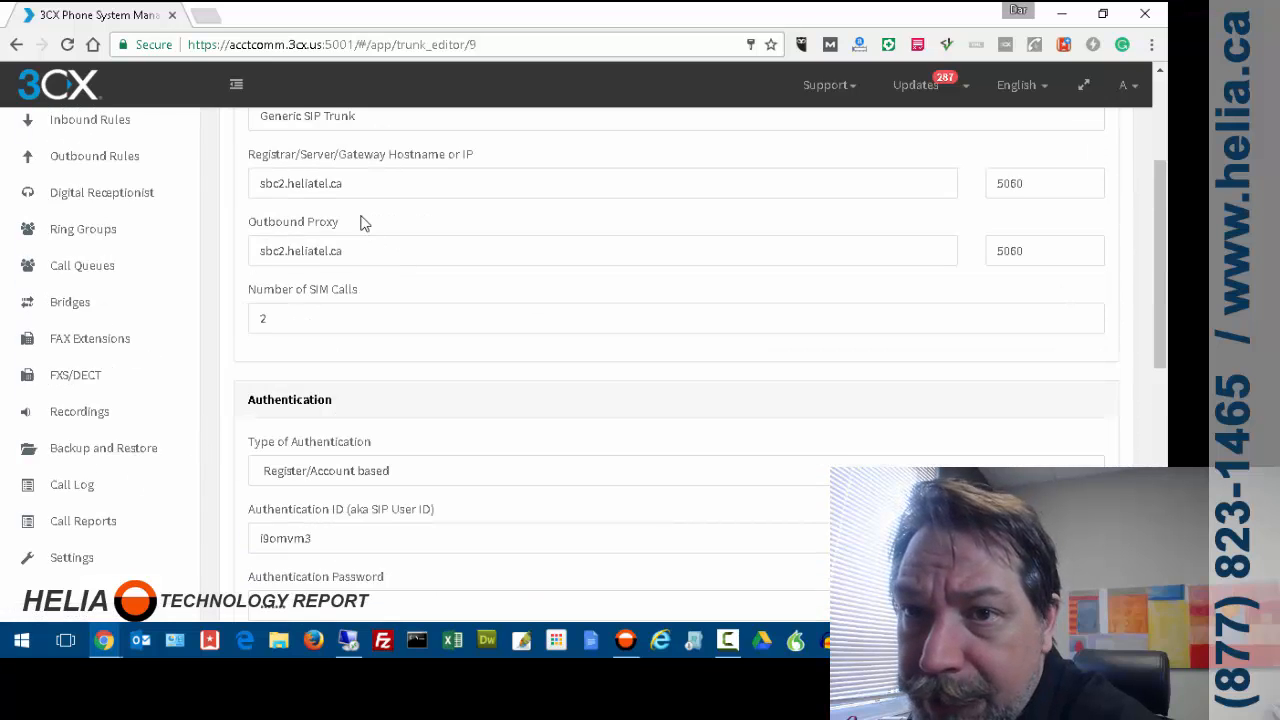
- Review the trunk's DIDs, Caller ID, Options and Inbound Parameters tabs without changes
left_click(319, 218)
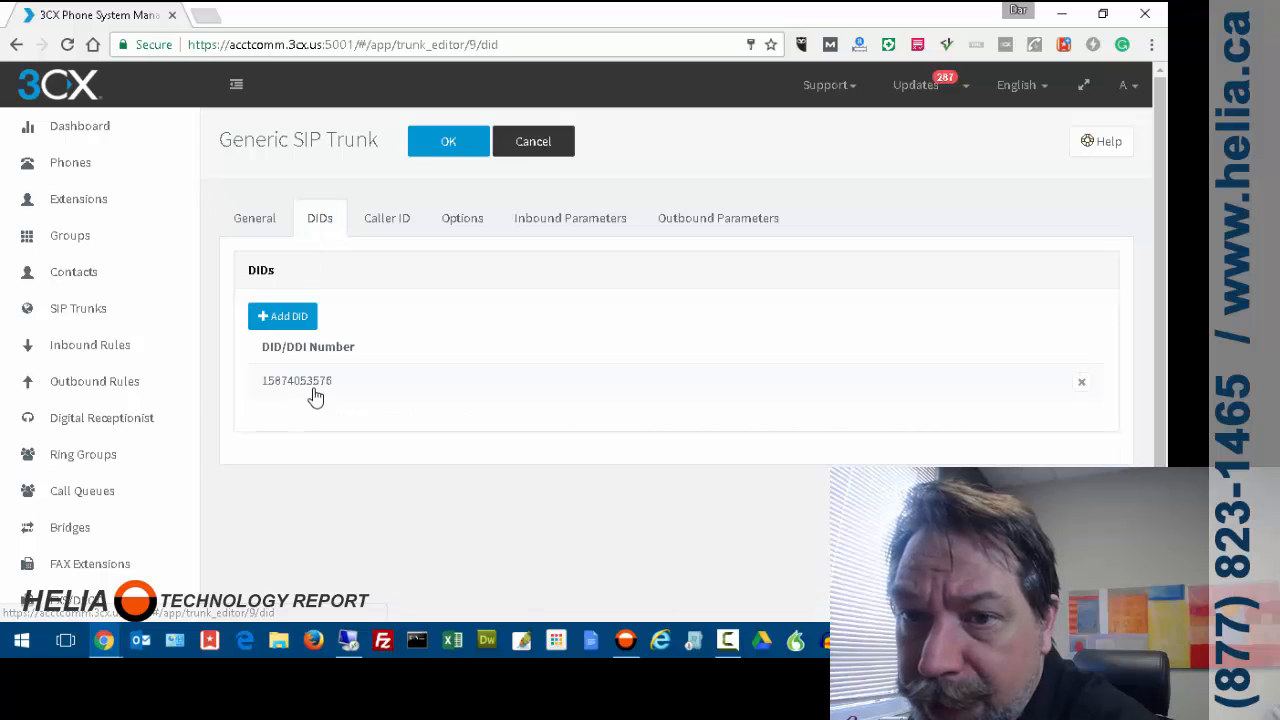
left_click(387, 218)
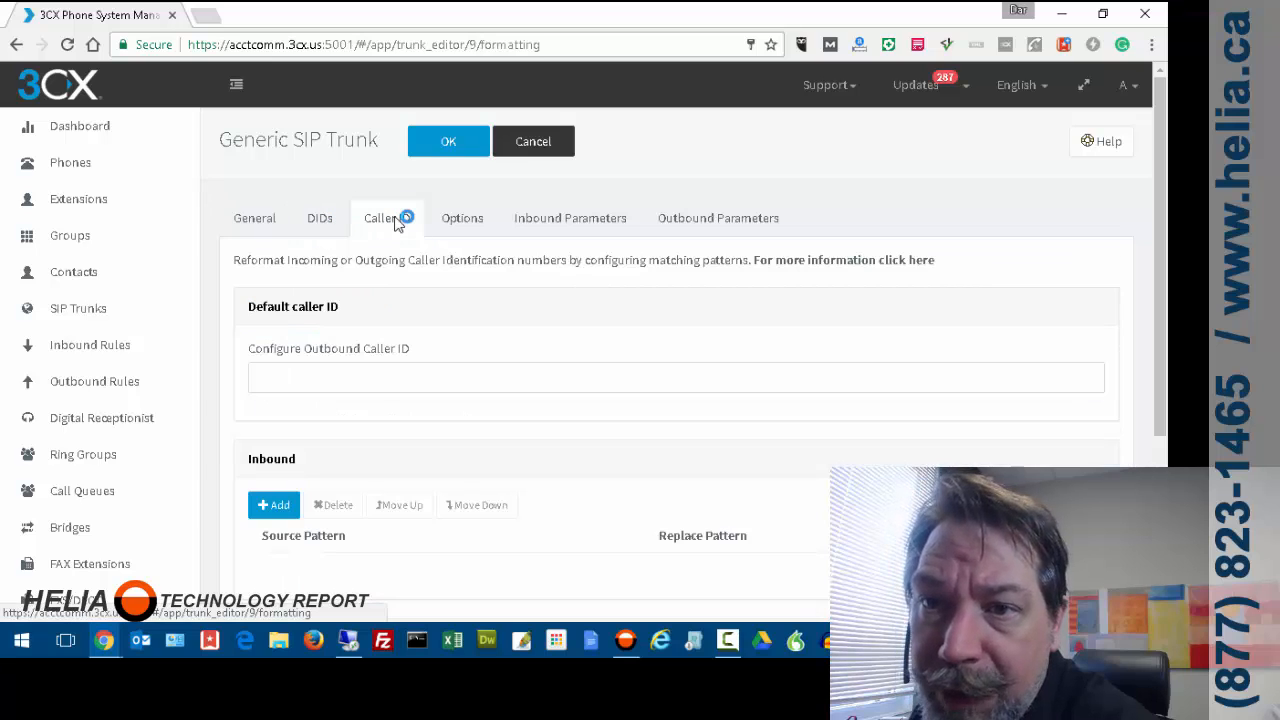
left_click(386, 218)
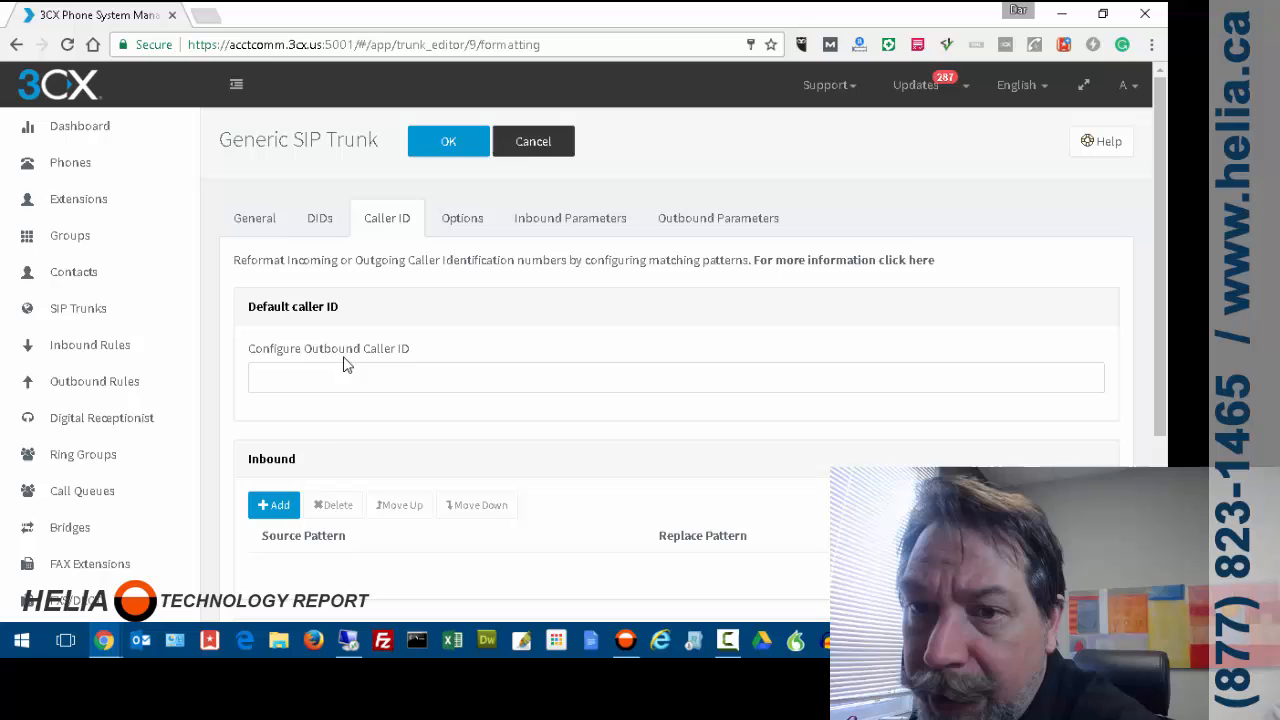
scroll("down", 3)
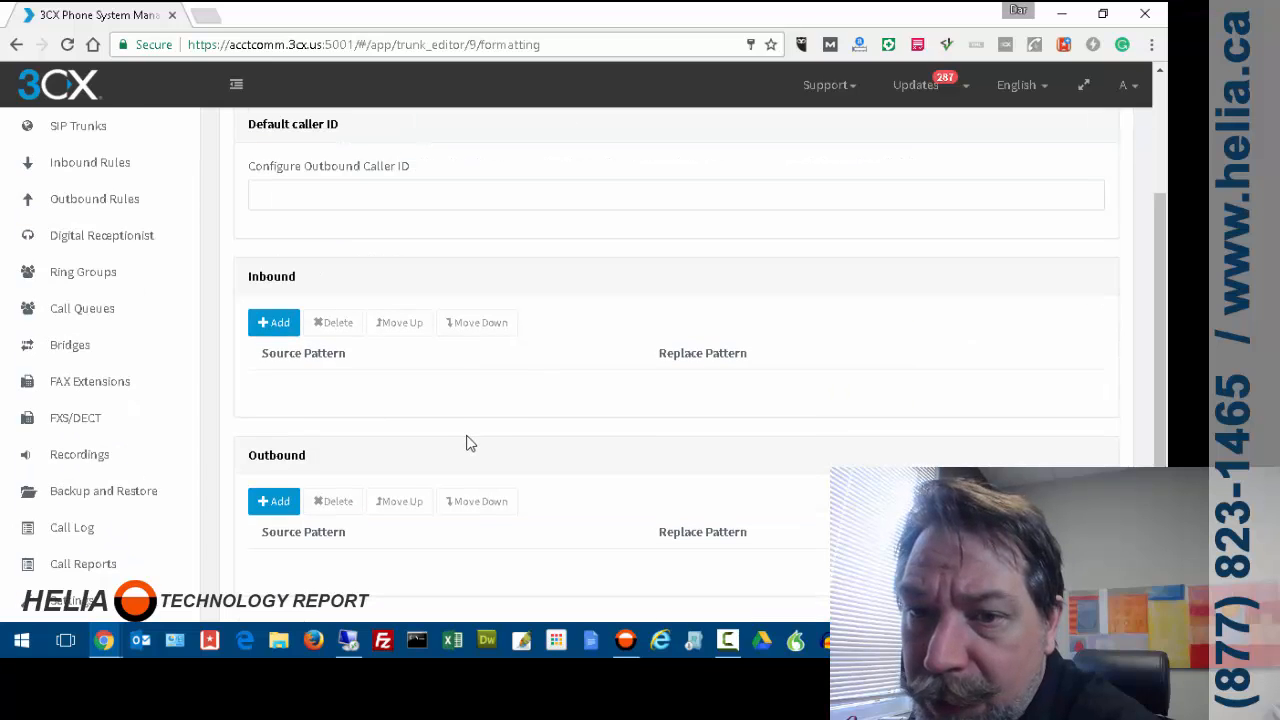
left_click(462, 218)
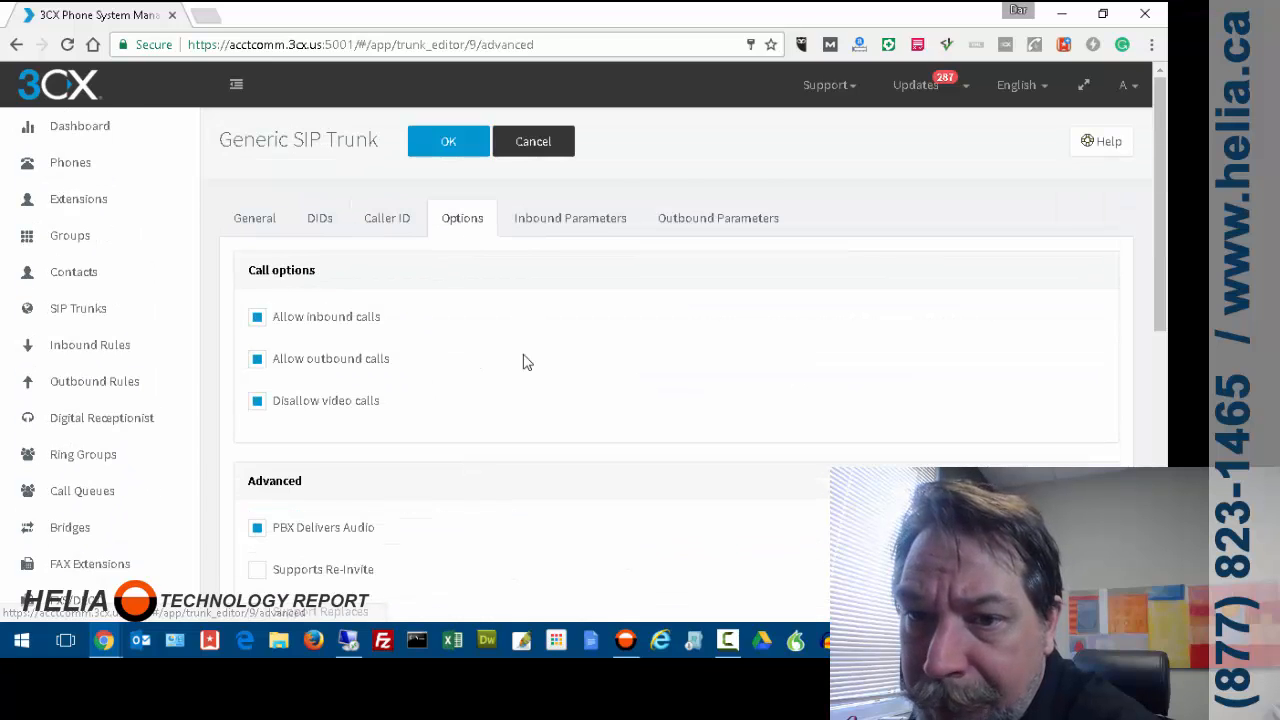
scroll("down", 3)
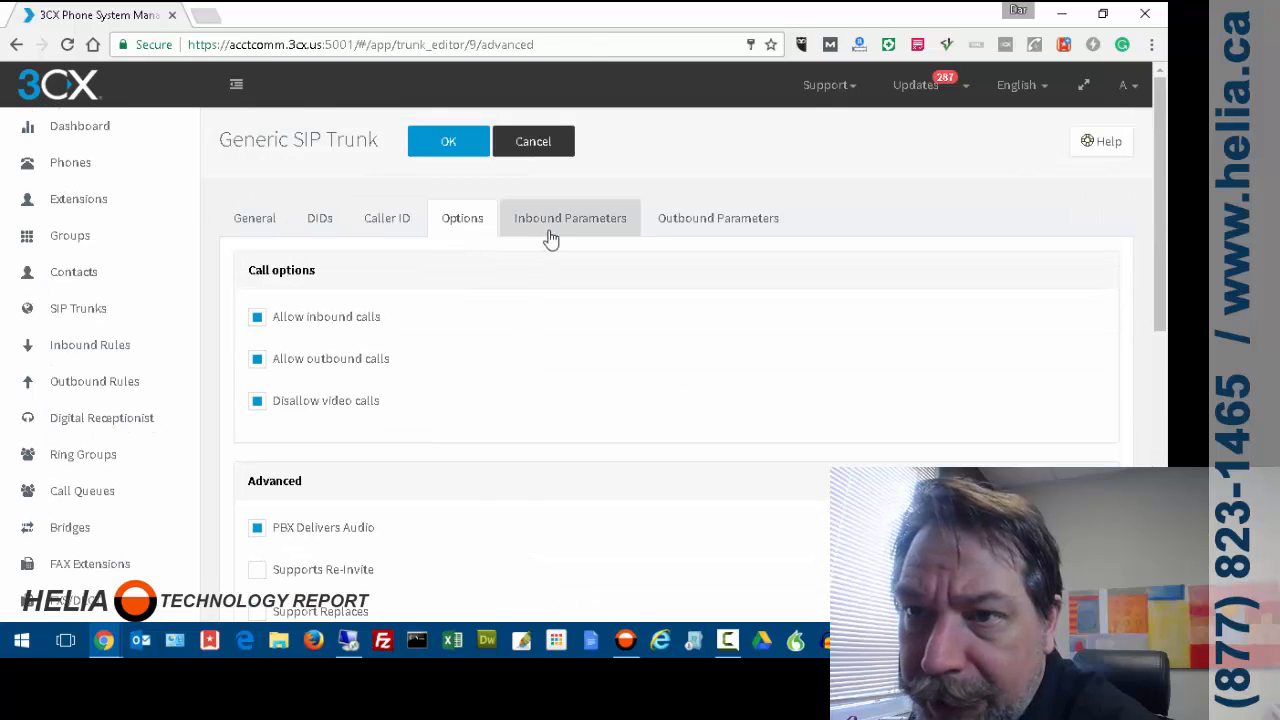
left_click(570, 218)
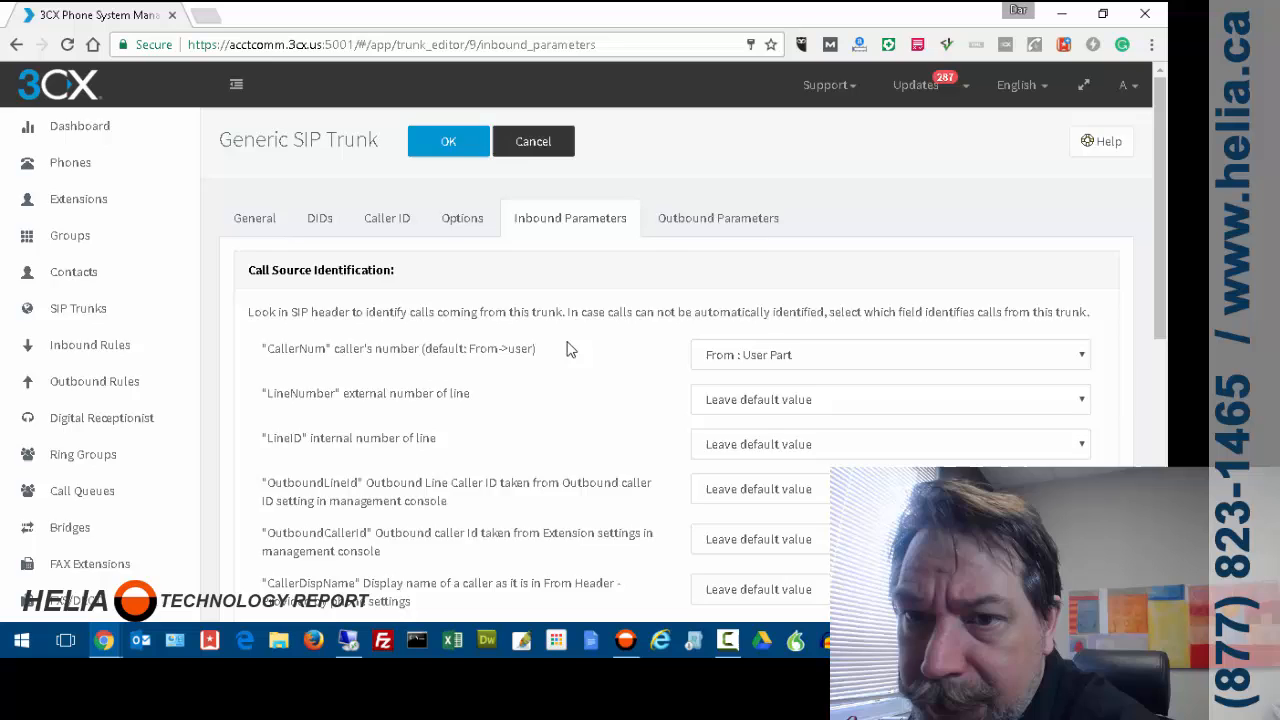
scroll("down", 3)
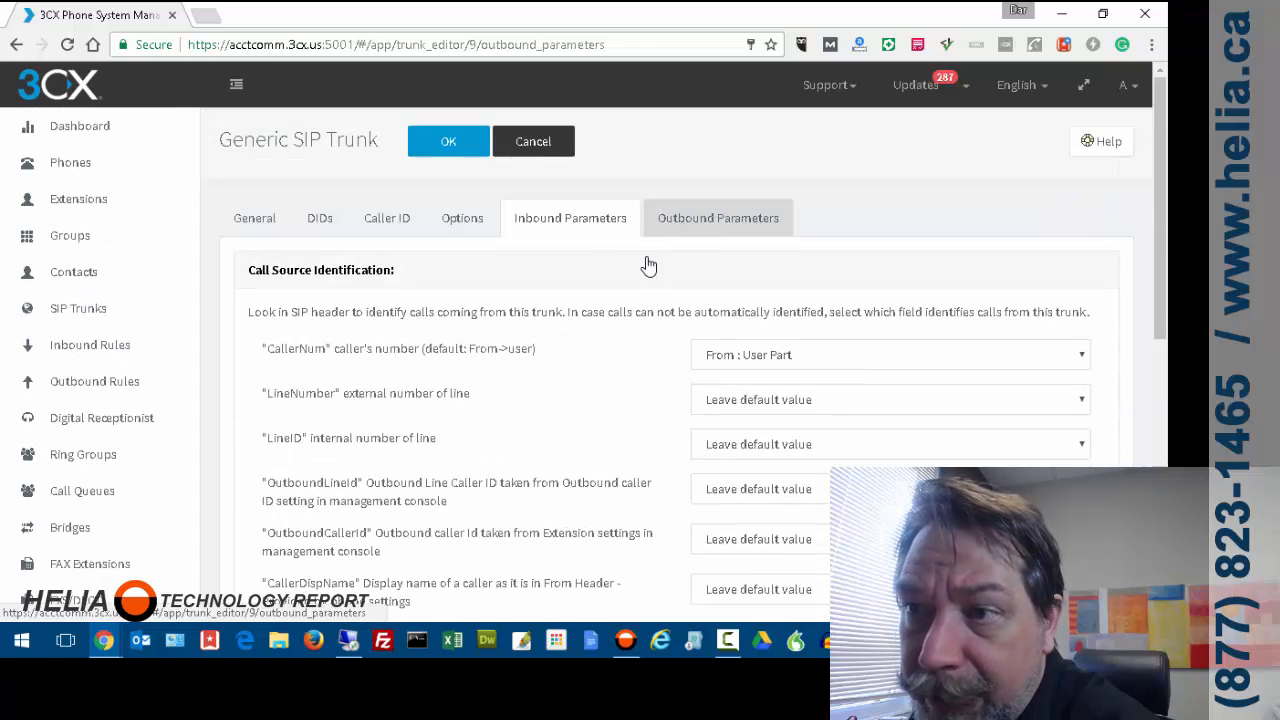
- On Outbound Parameters, set P-Asserted Identity and P-Called-Party-ID user parts to OriginatorCallerID
left_click(718, 217)
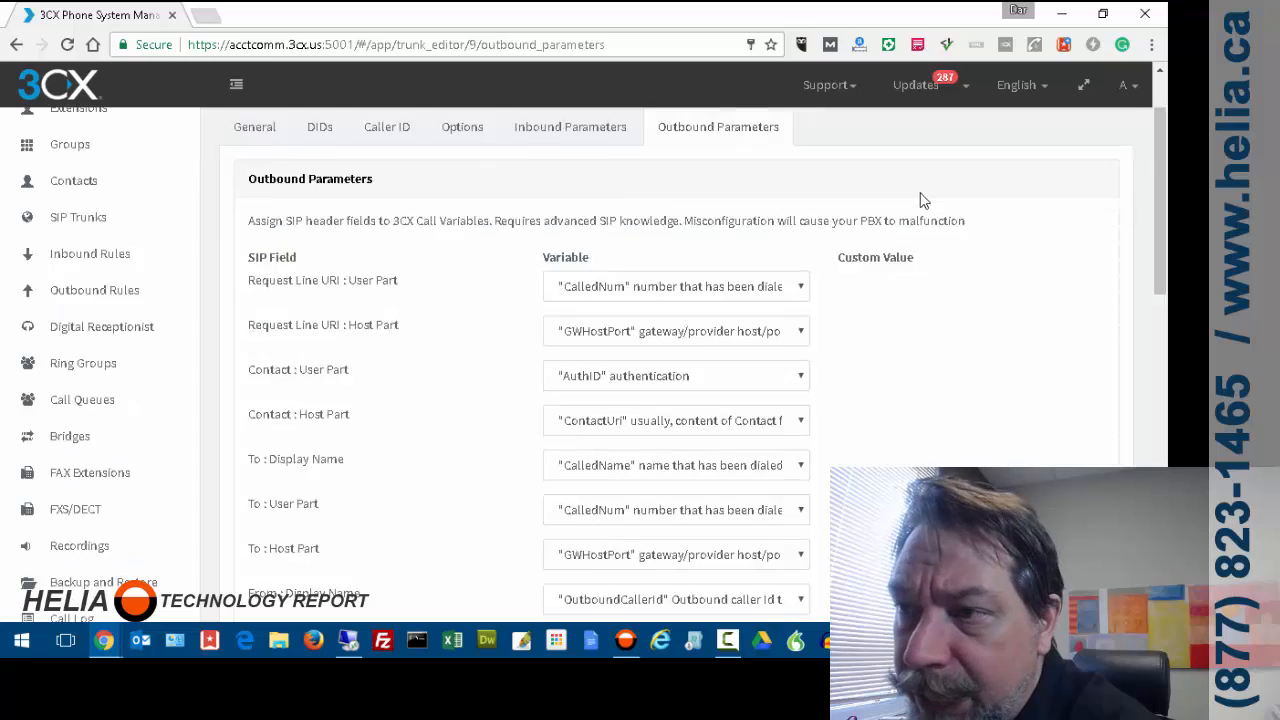
scroll("down", 3)
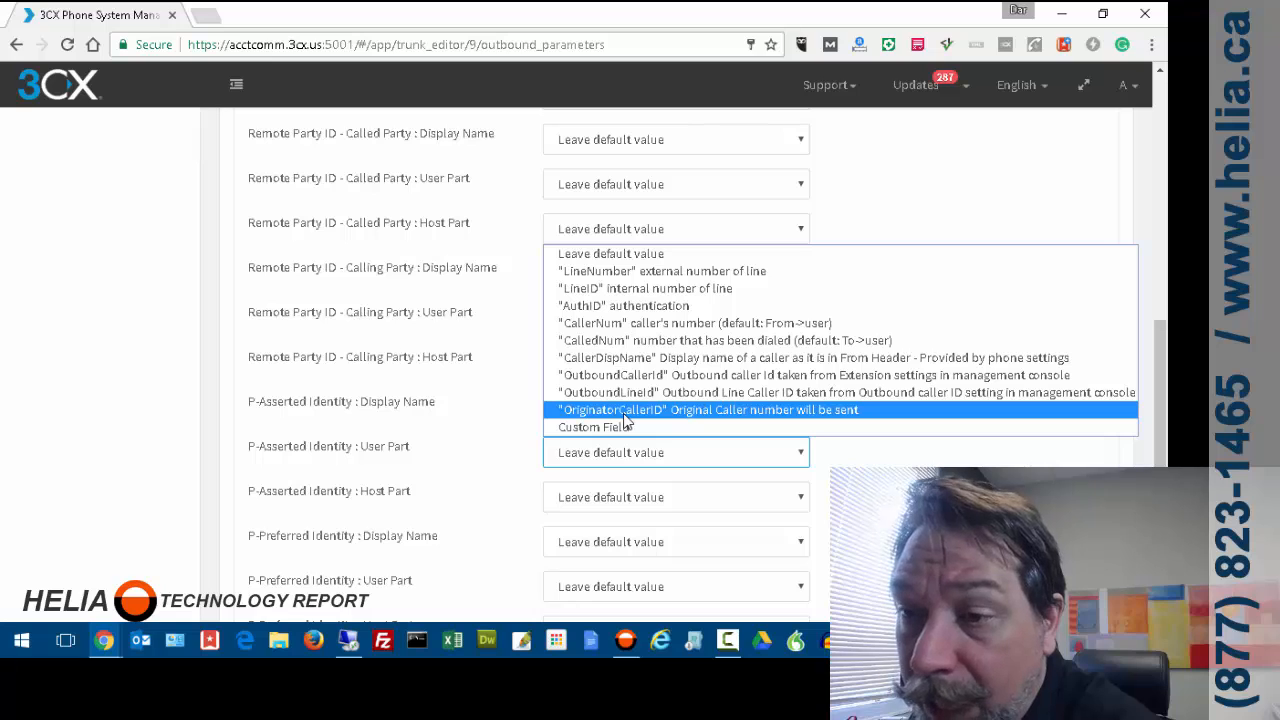
left_click(708, 410)
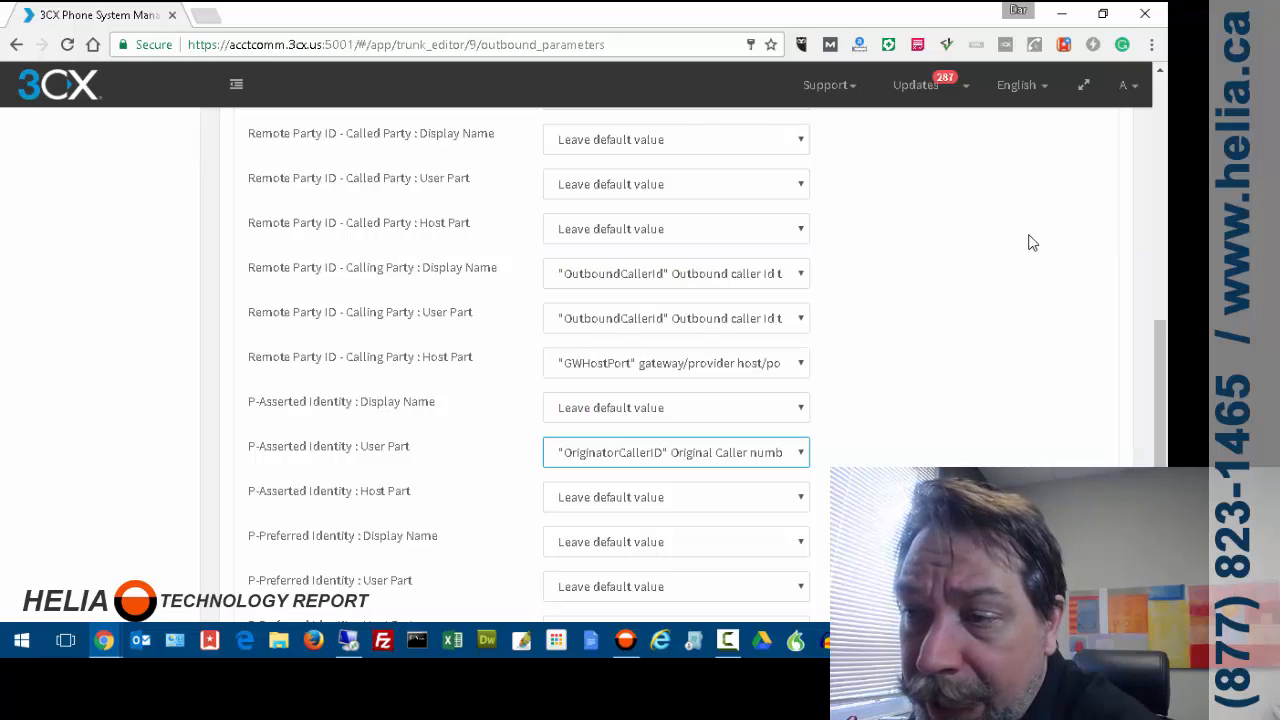
mouse_move(916, 316)
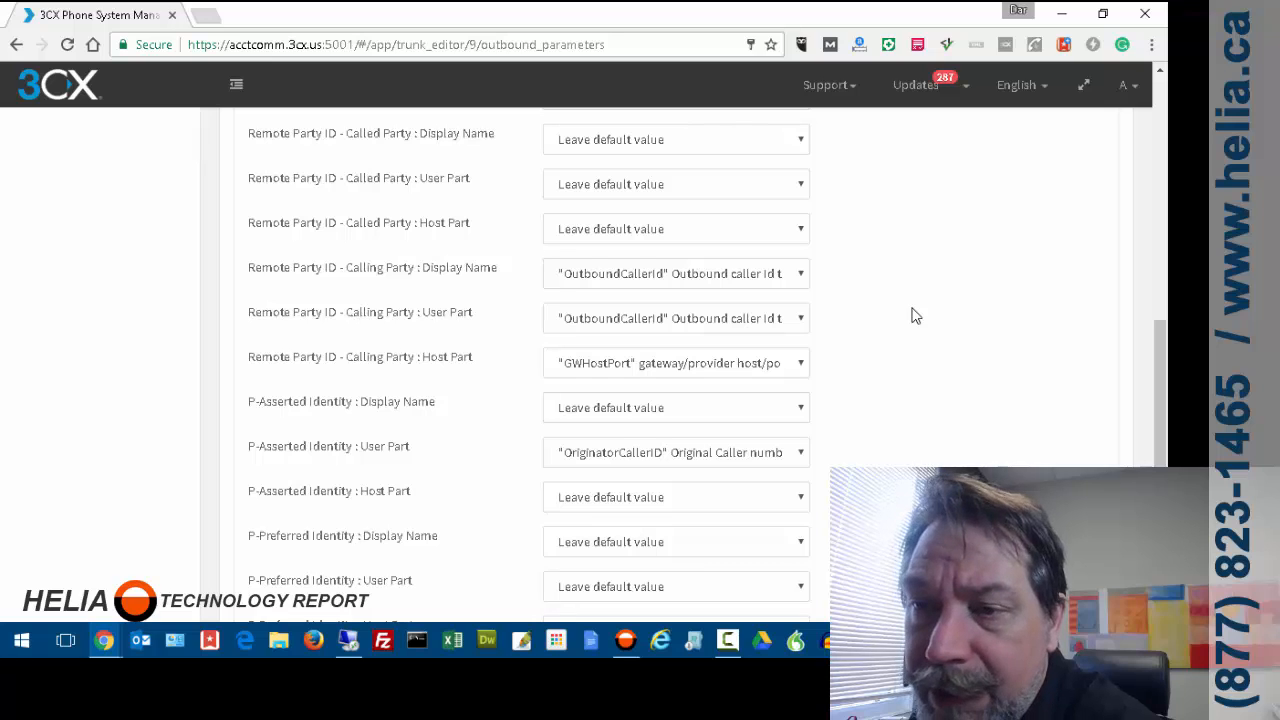
scroll("down", 3)
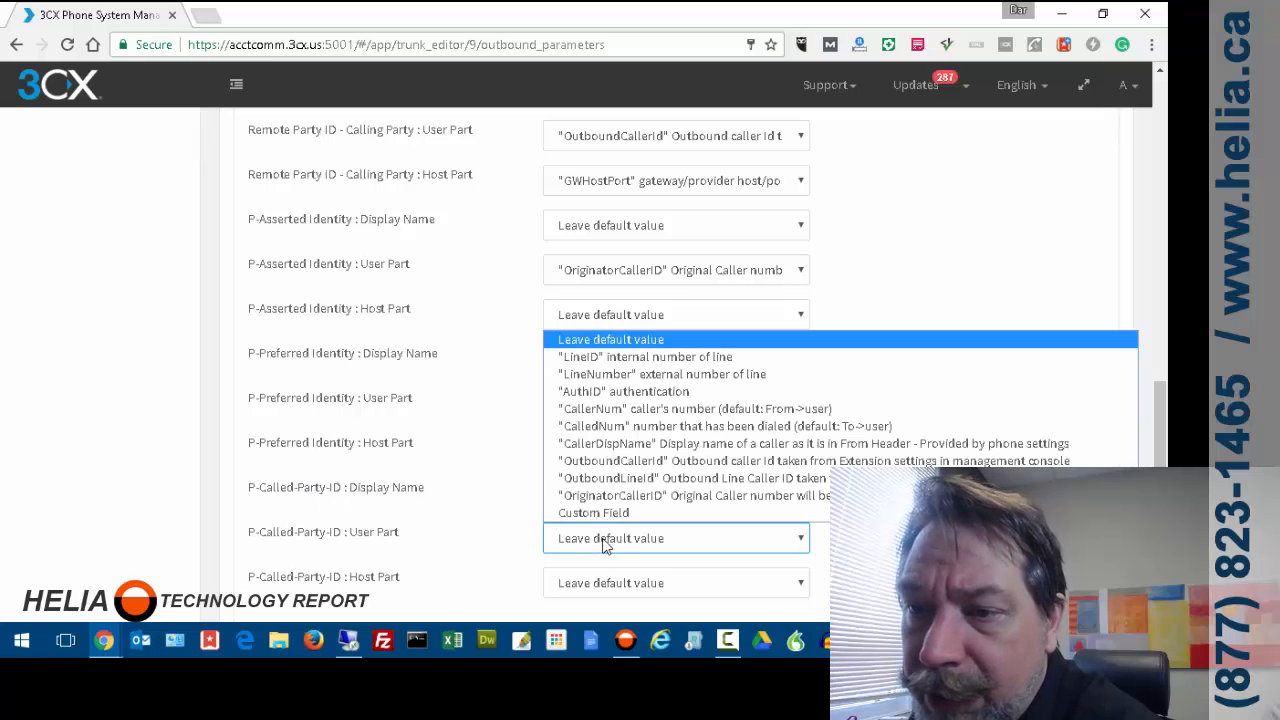
mouse_move(593, 512)
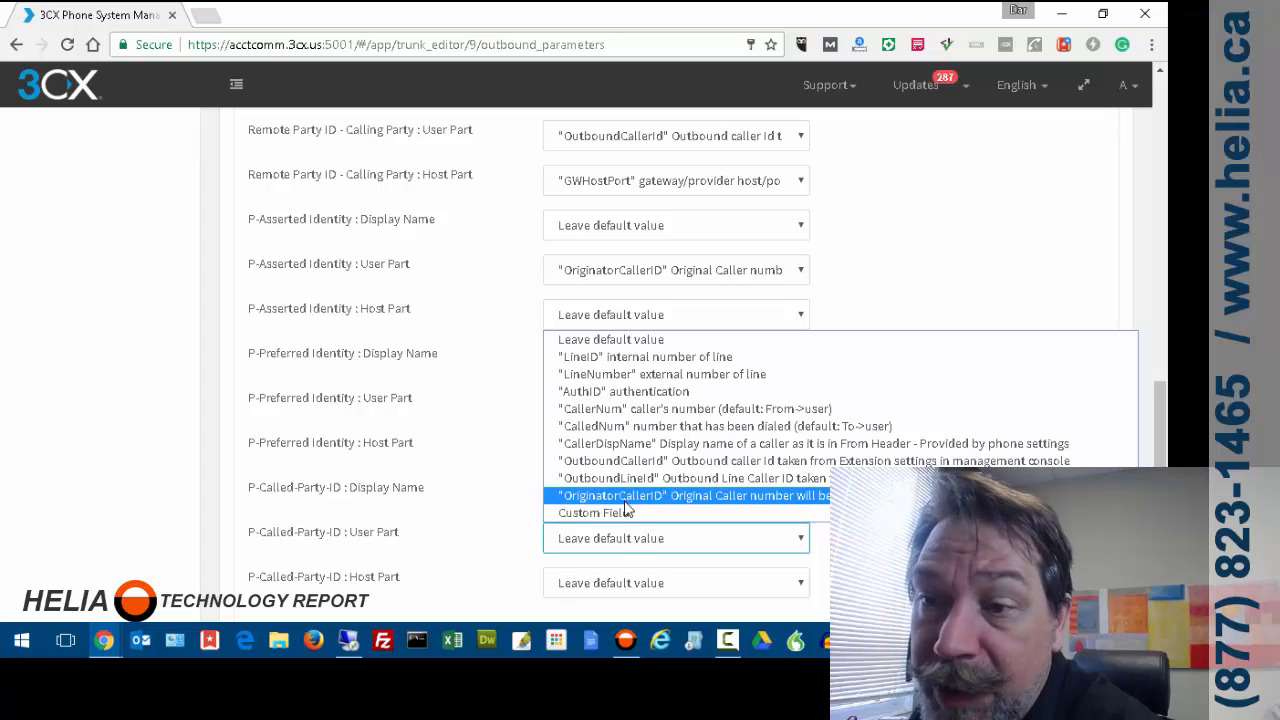
left_click(694, 495)
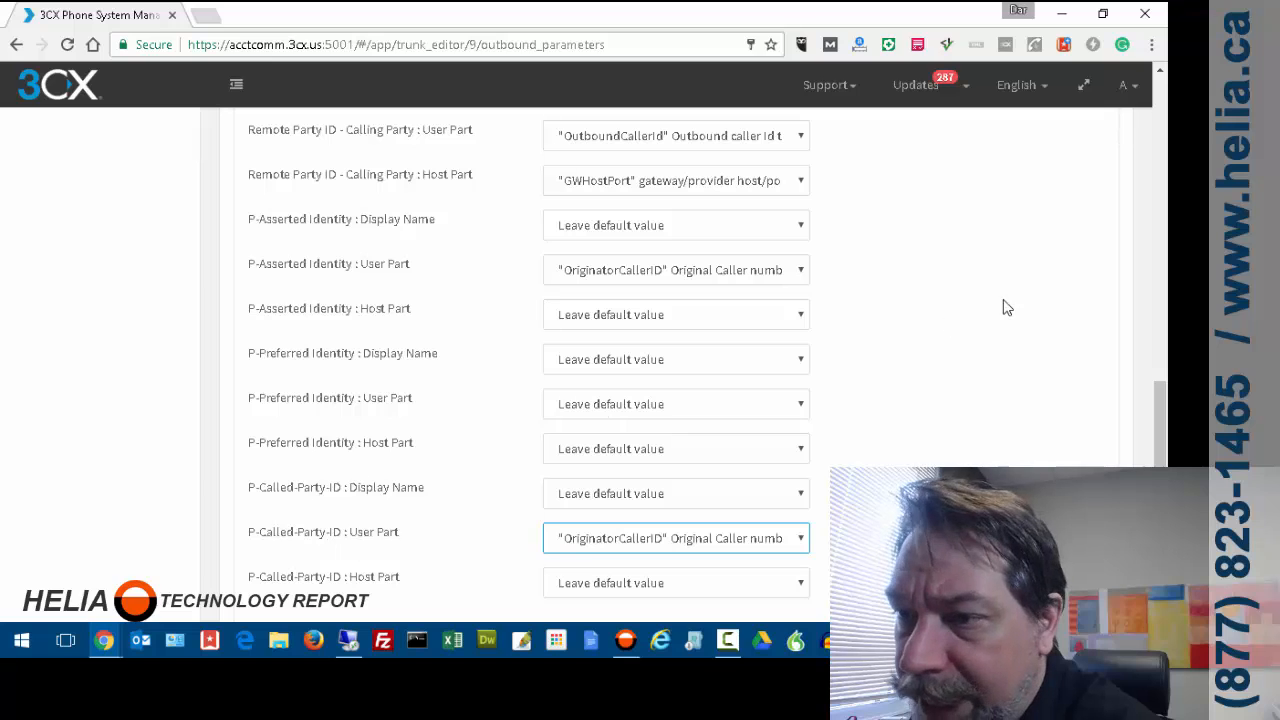
scroll("up", 3)
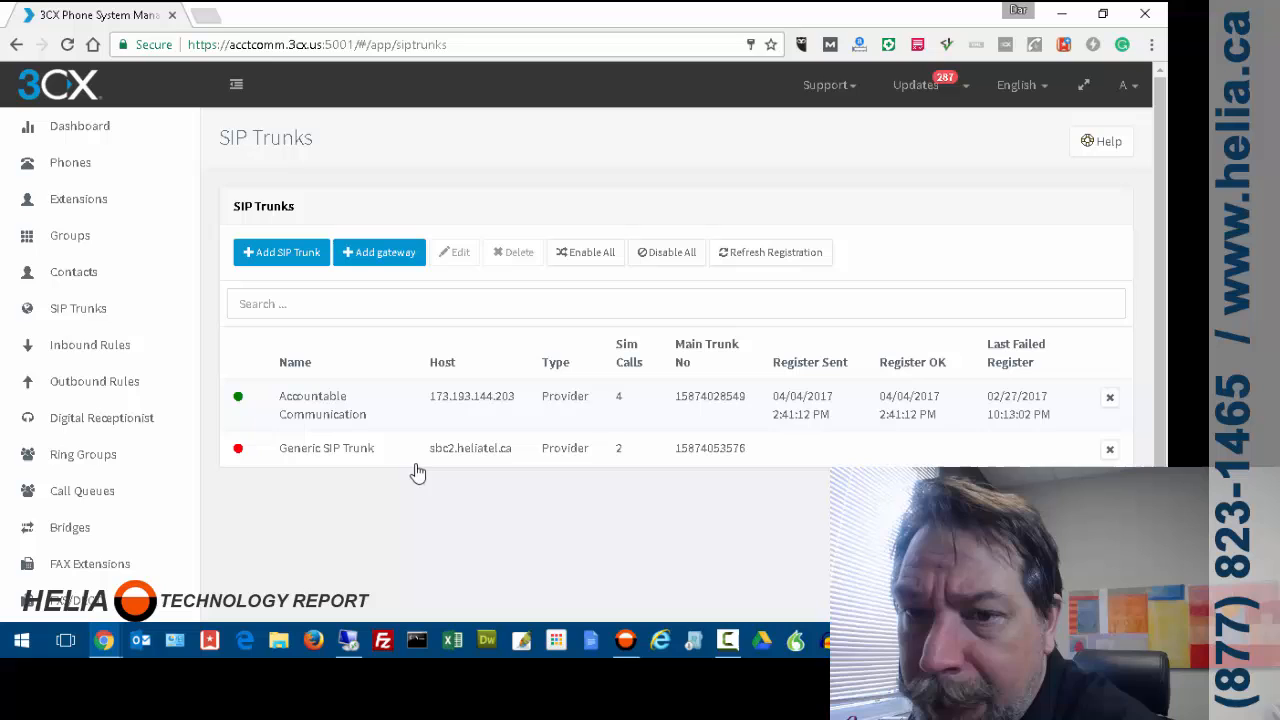
mouse_move(311, 455)
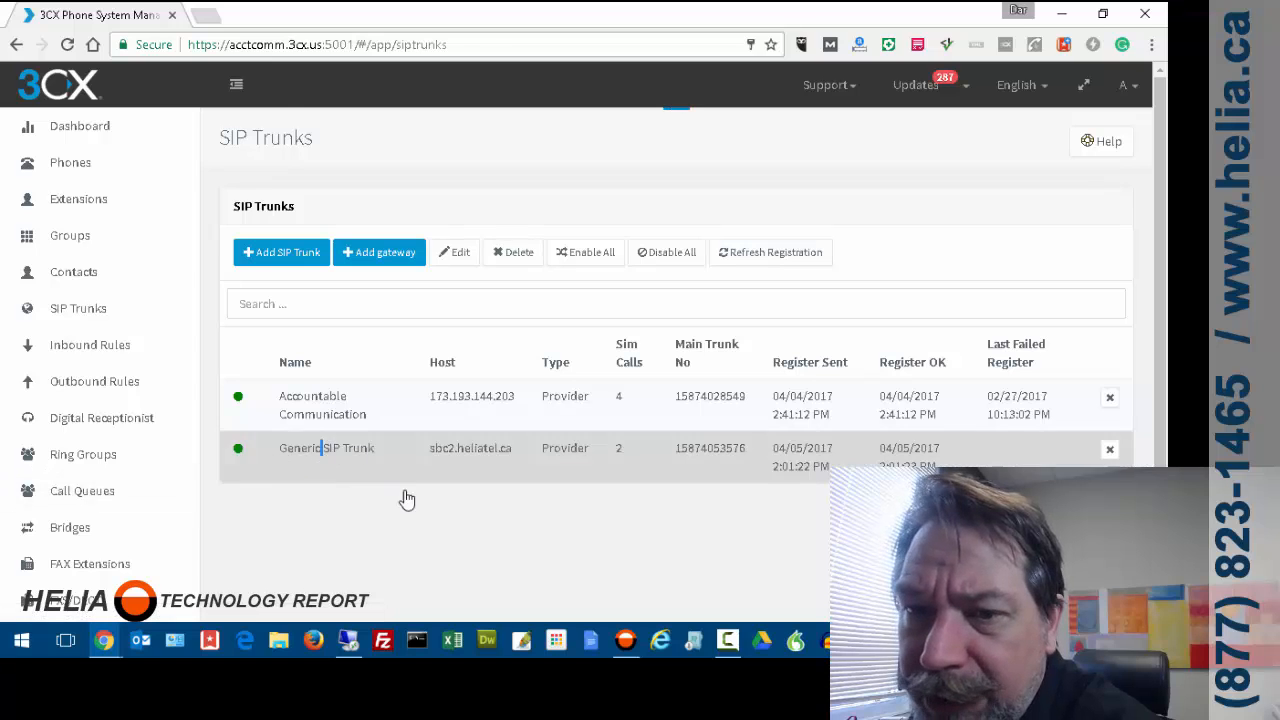
double_click(326, 447)
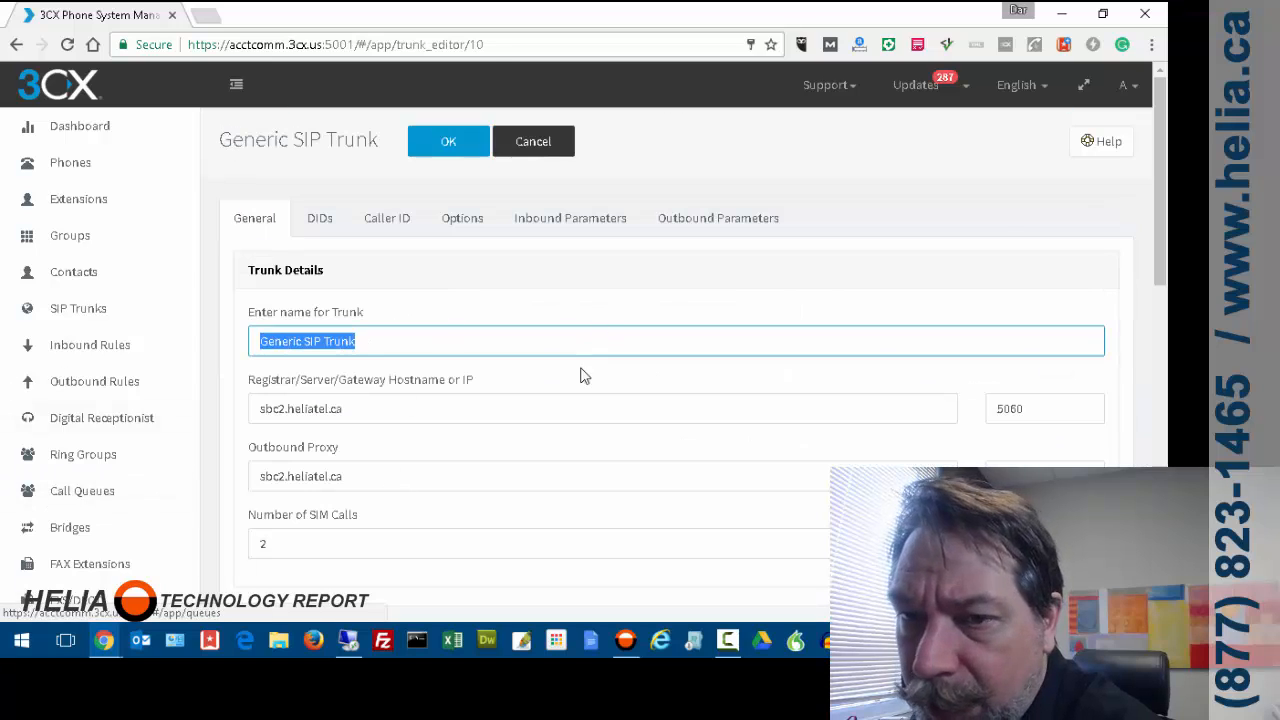
scroll("down", 3)
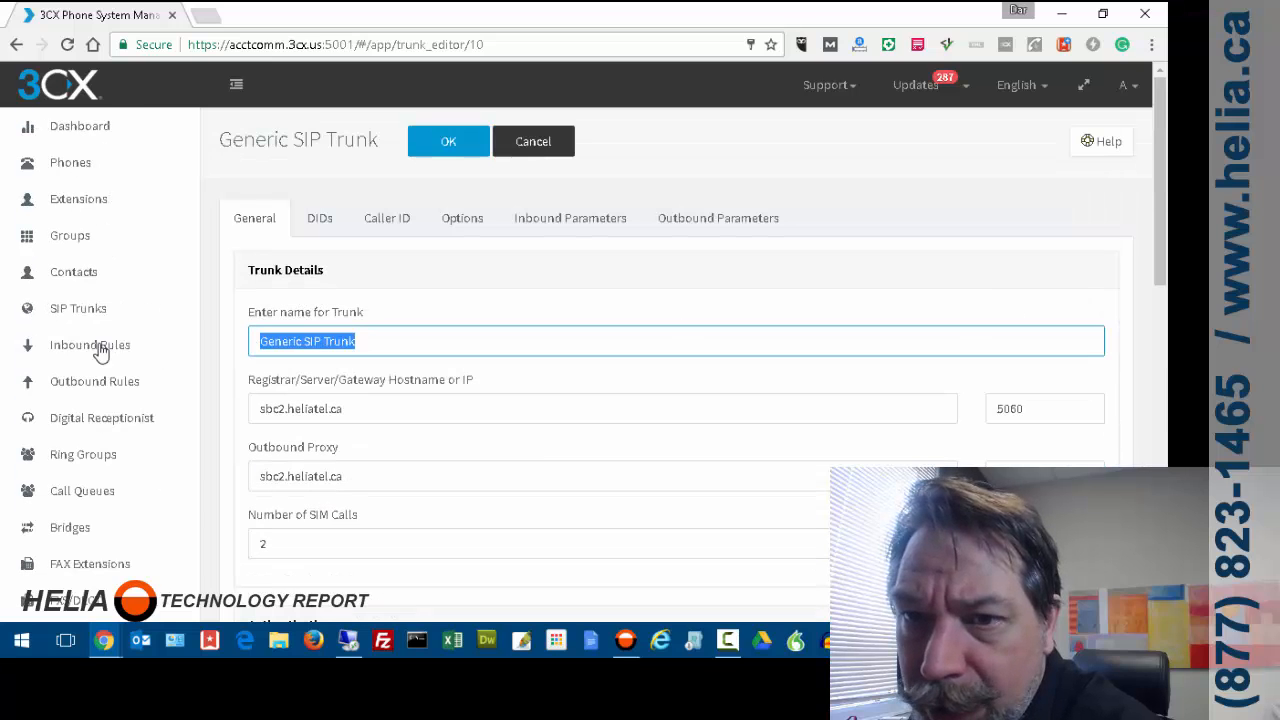
type("H")
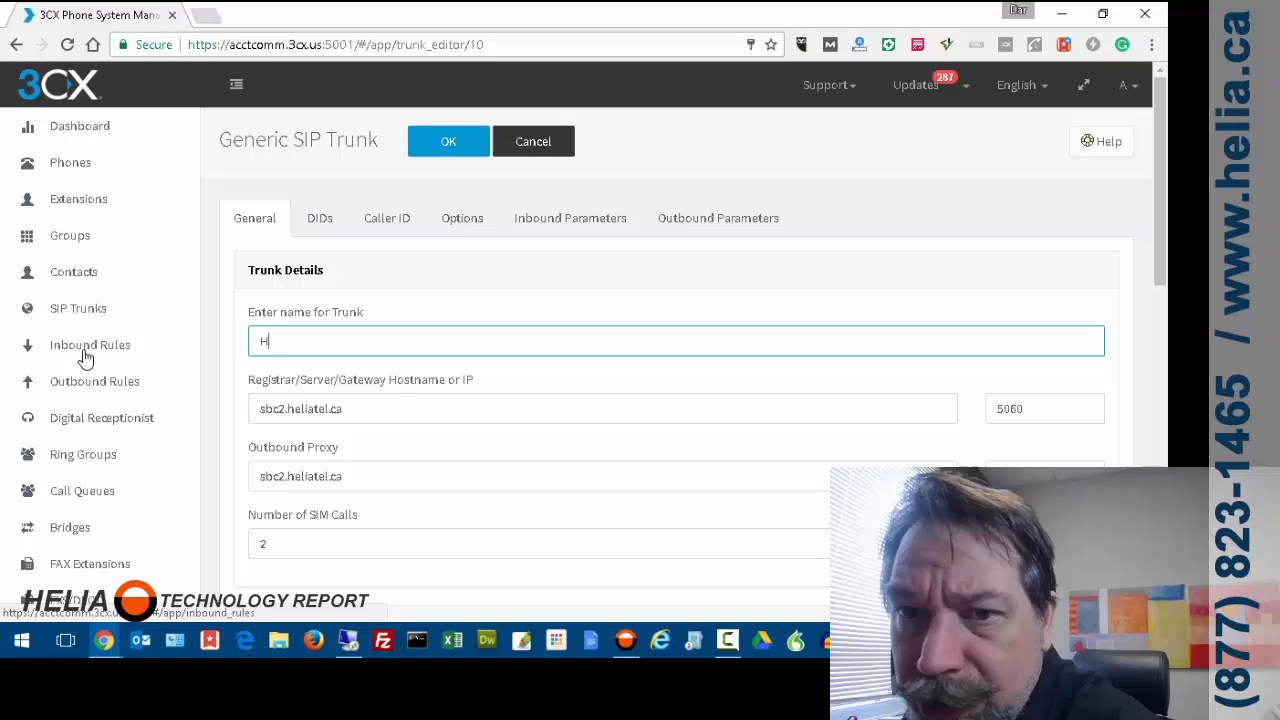
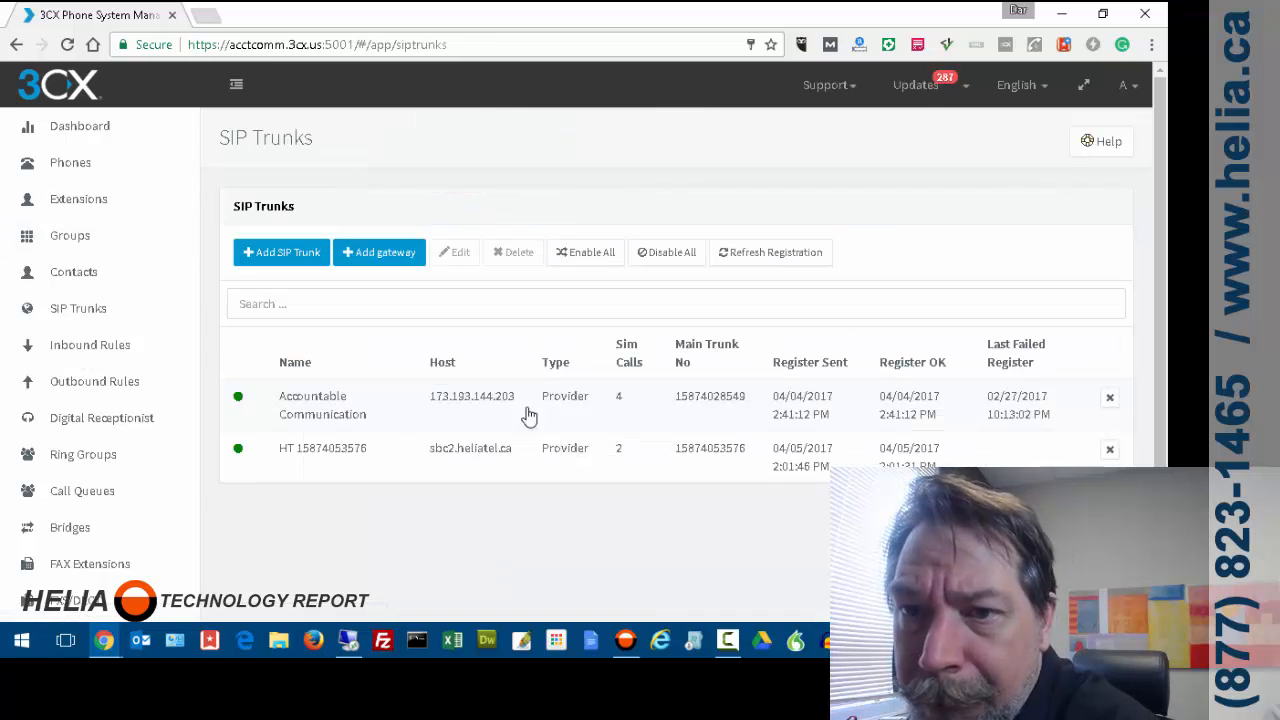
mouse_move(366, 524)
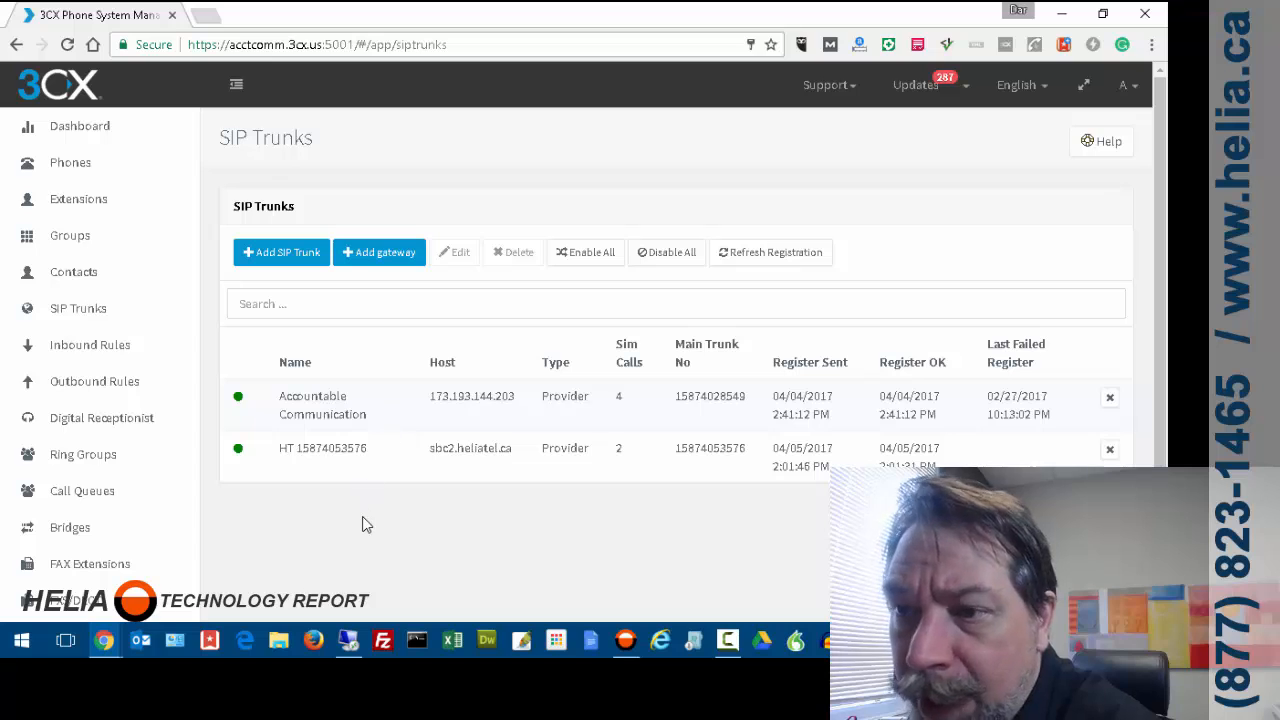